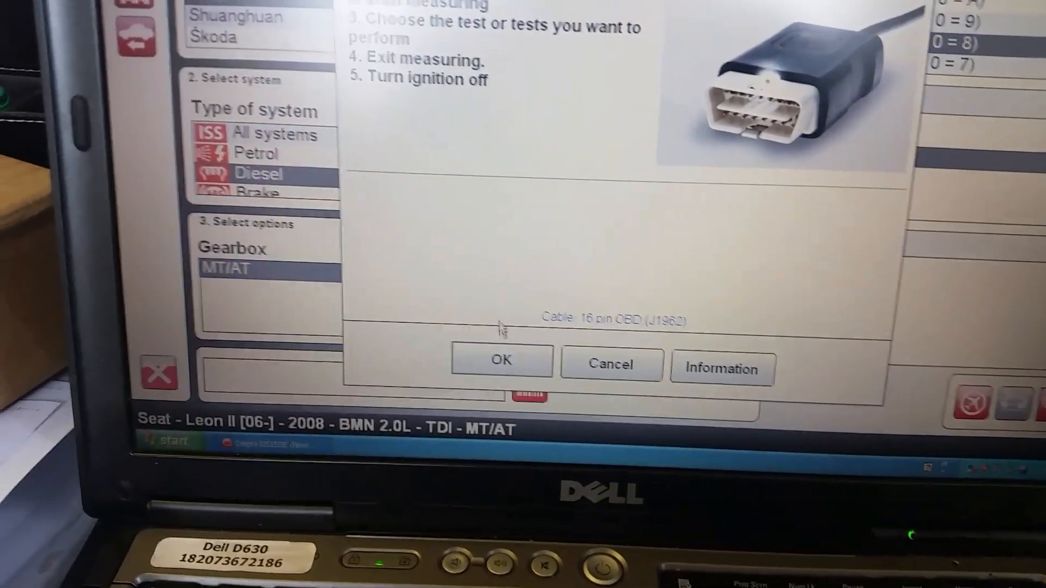
- Connect to the Seat Leon II 2.0 TDI BMN diesel engine control unit over OBD
{"action": "left_click", "coordinate": [502, 360]}
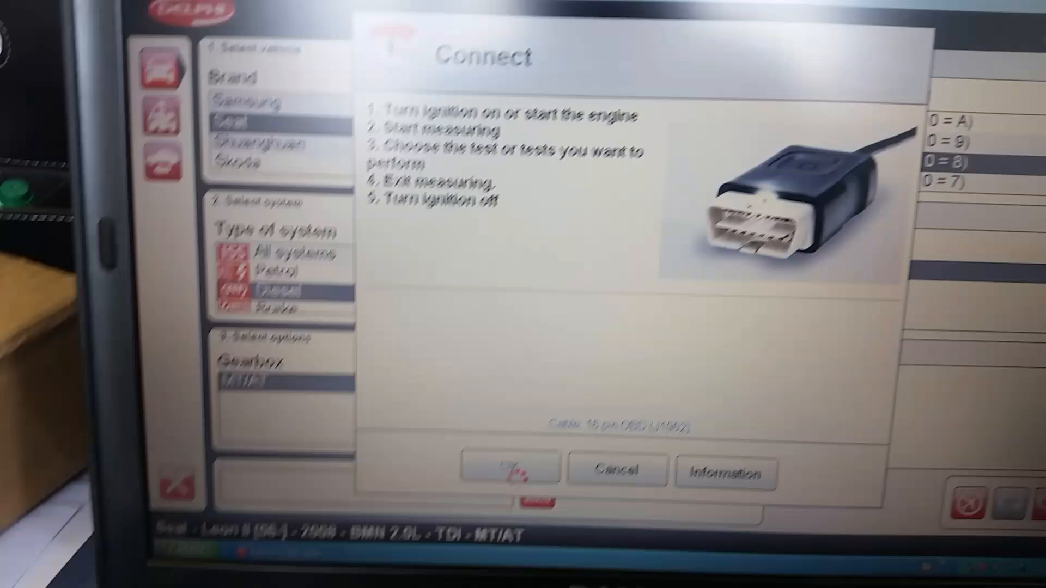
{"action": "left_click", "coordinate": [510, 470]}
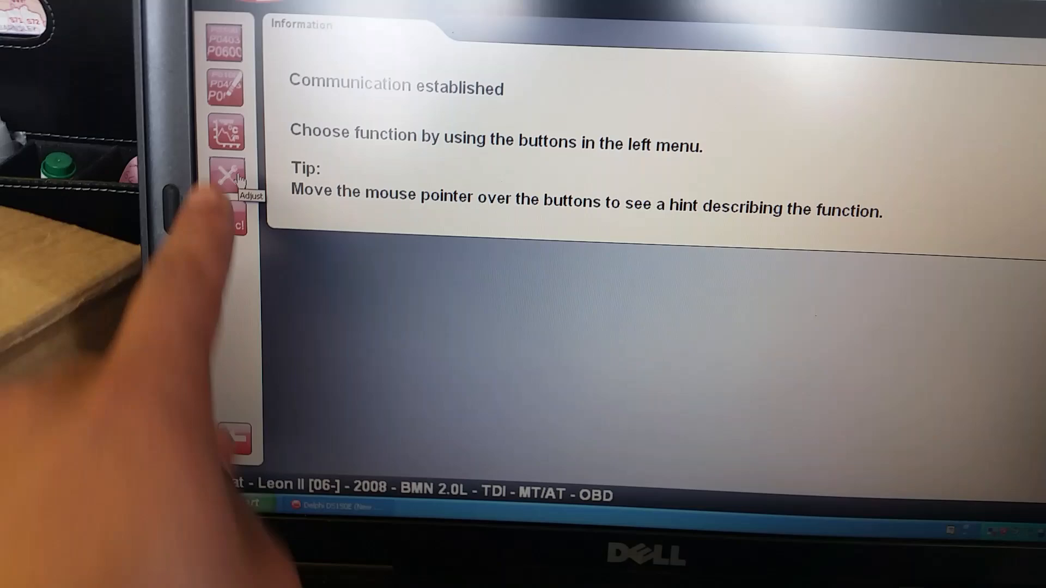
- Select Particle filter regeneration from the basic adjustment test list
{"action": "left_click", "coordinate": [225, 172]}
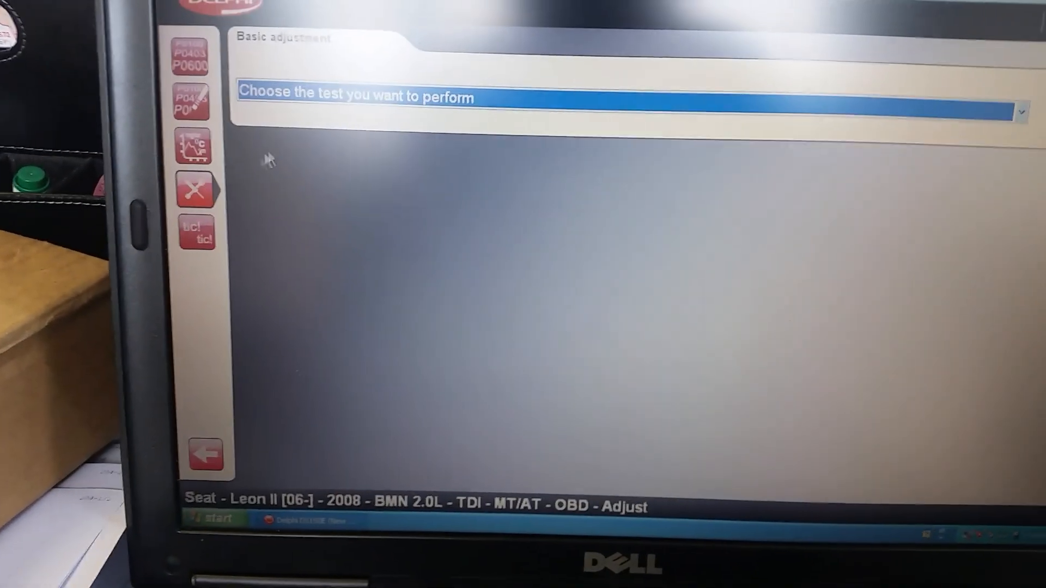
{"action": "left_click", "coordinate": [1021, 111]}
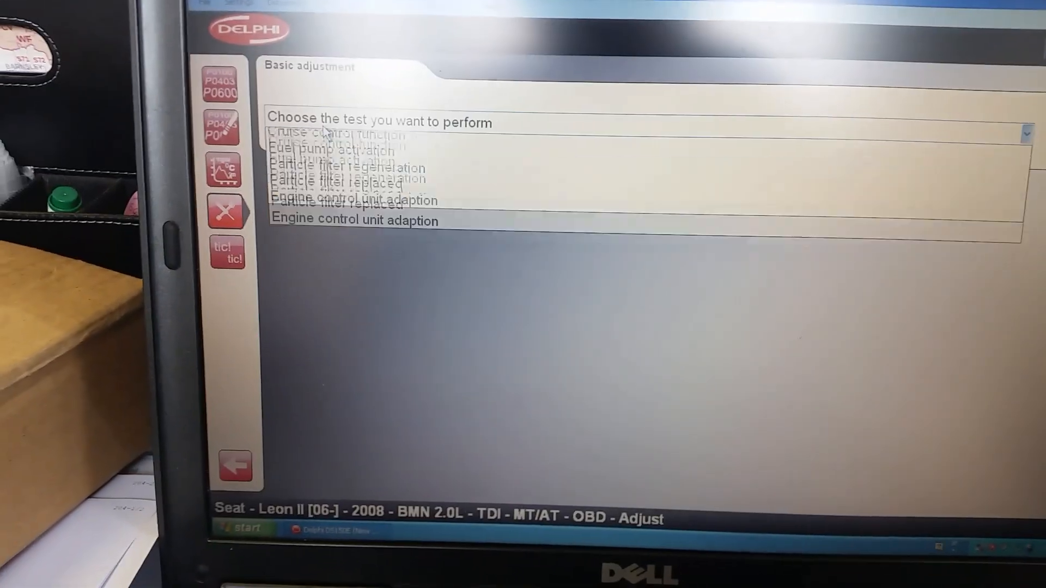
{"action": "left_click", "coordinate": [339, 211]}
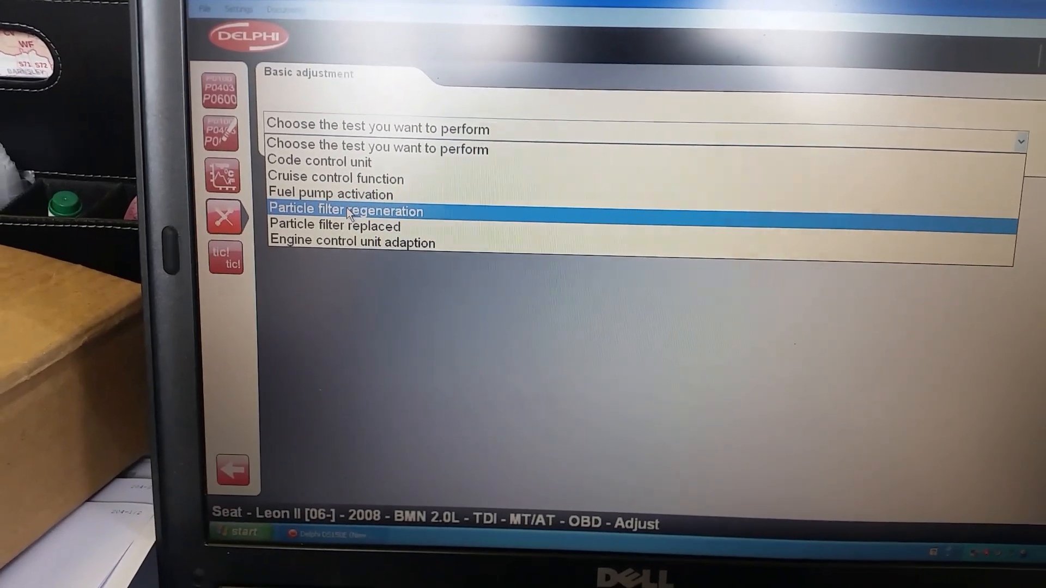
{"action": "left_click", "coordinate": [346, 211]}
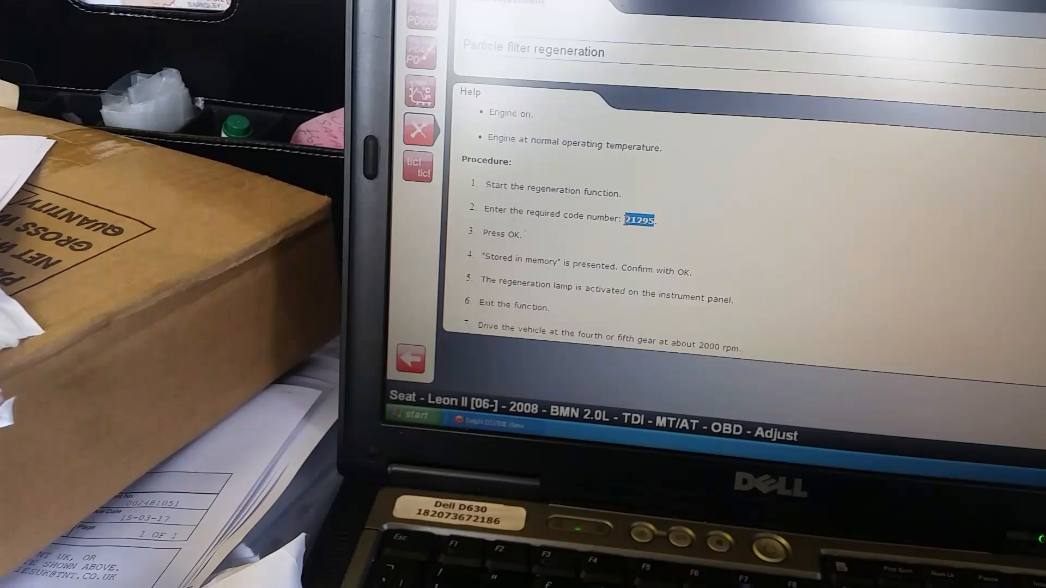
{"action": "right_click", "coordinate": [639, 219]}
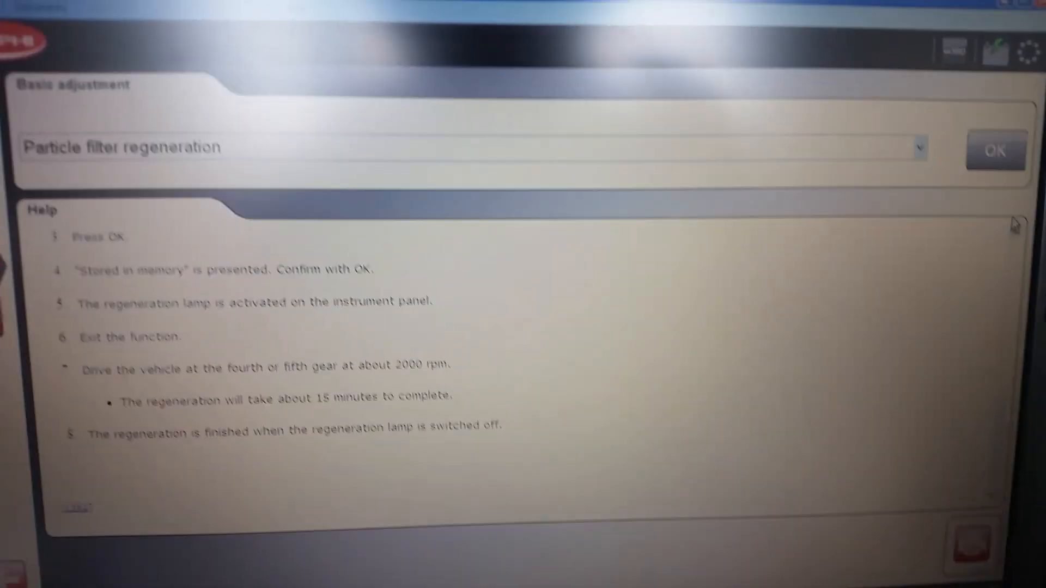
- Start particle filter regeneration and confirm the ignition is on
{"action": "left_click", "coordinate": [994, 151]}
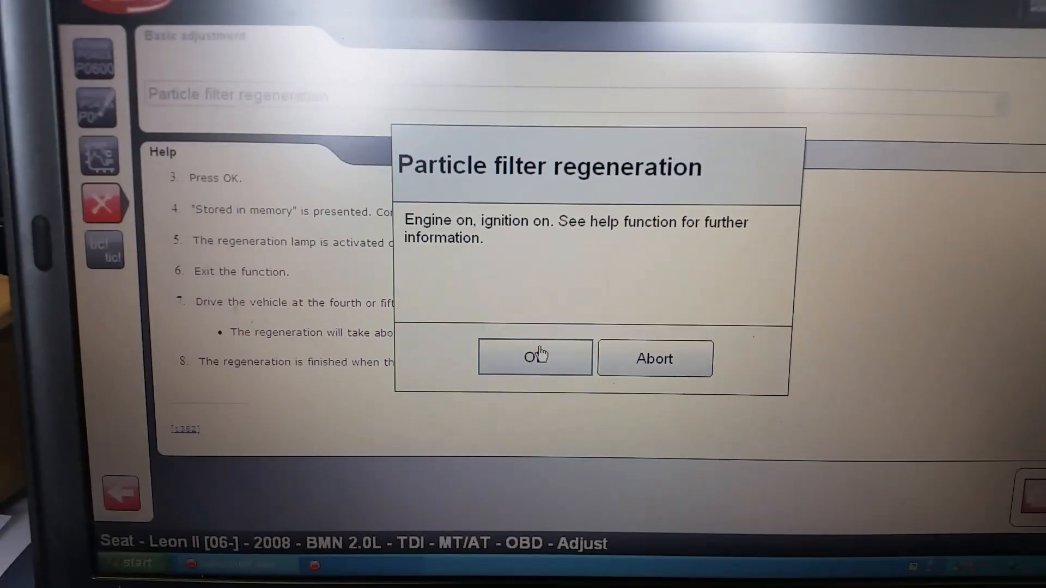
{"action": "left_click", "coordinate": [534, 357]}
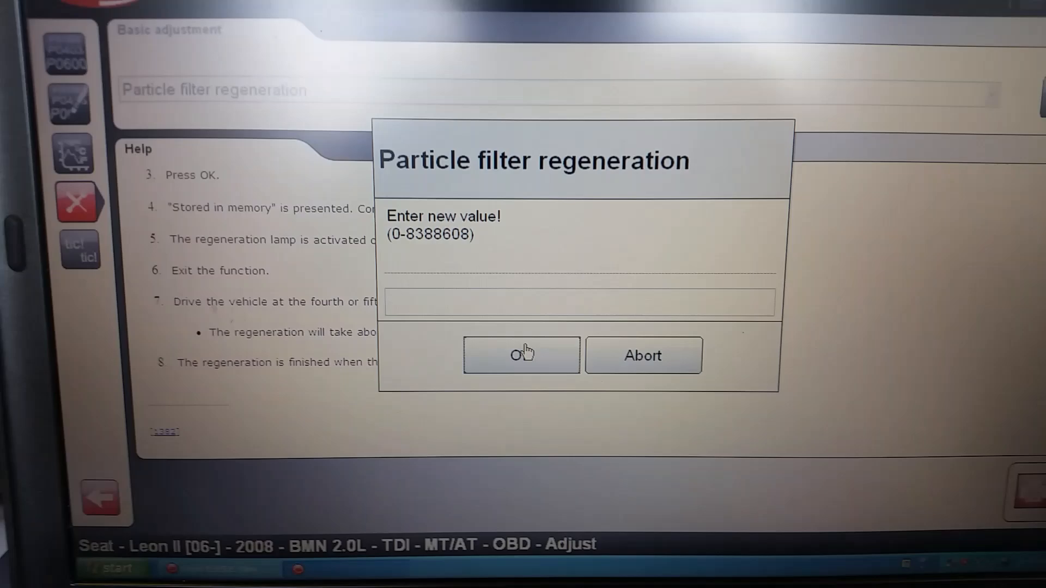
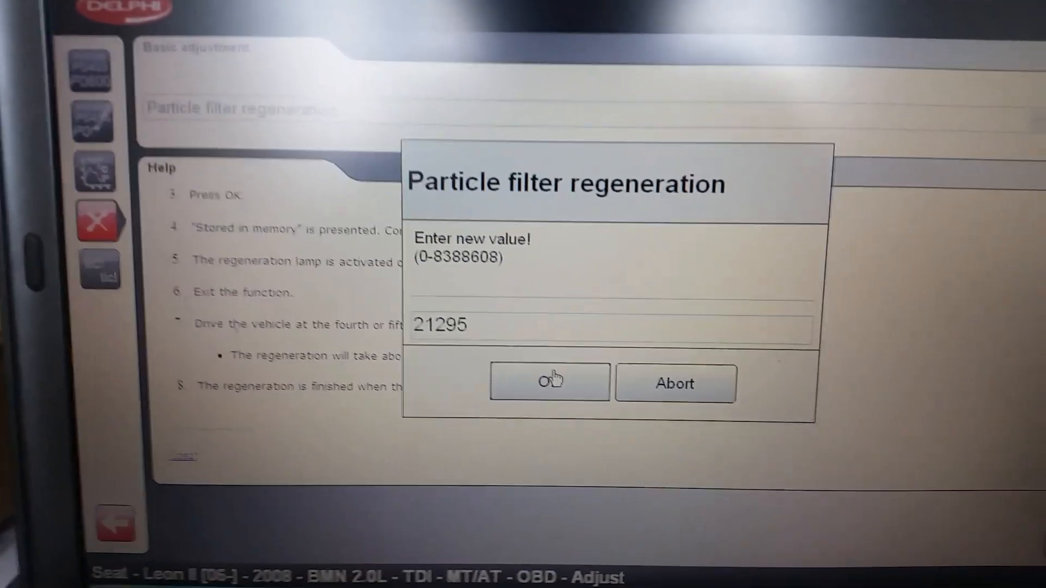
{"action": "left_click", "coordinate": [549, 382]}
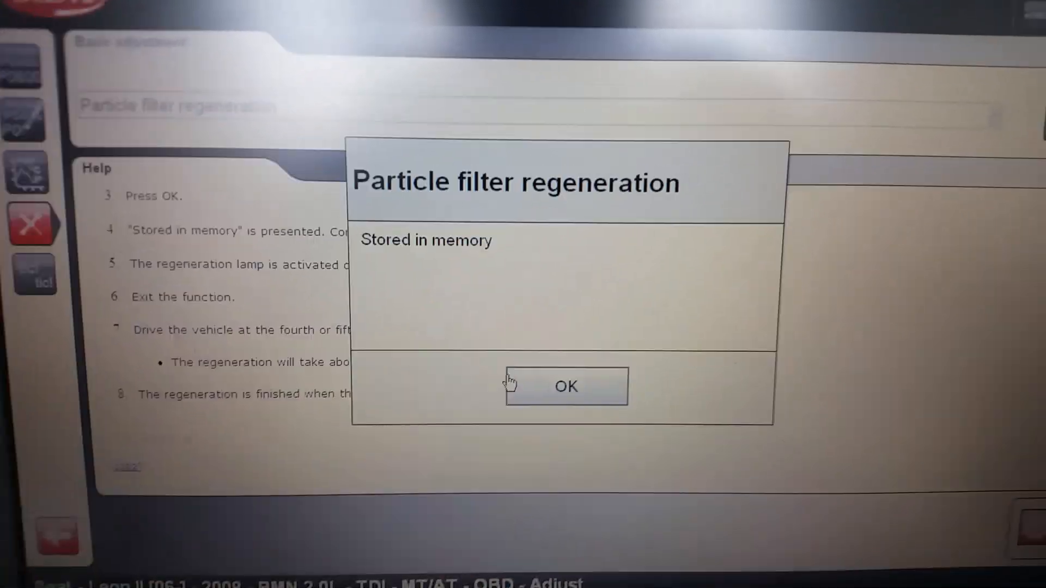
{"action": "left_click", "coordinate": [565, 386]}
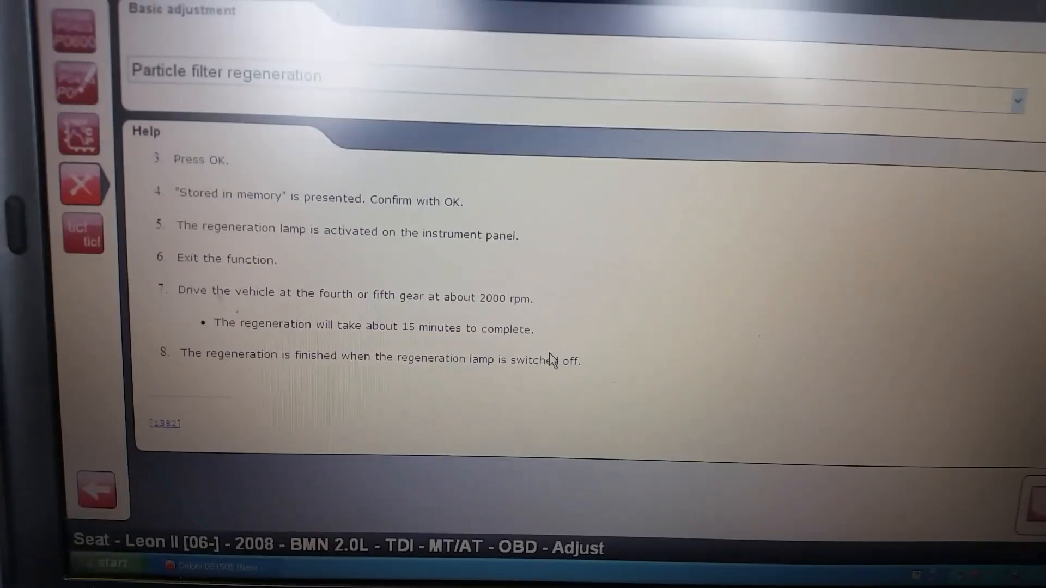